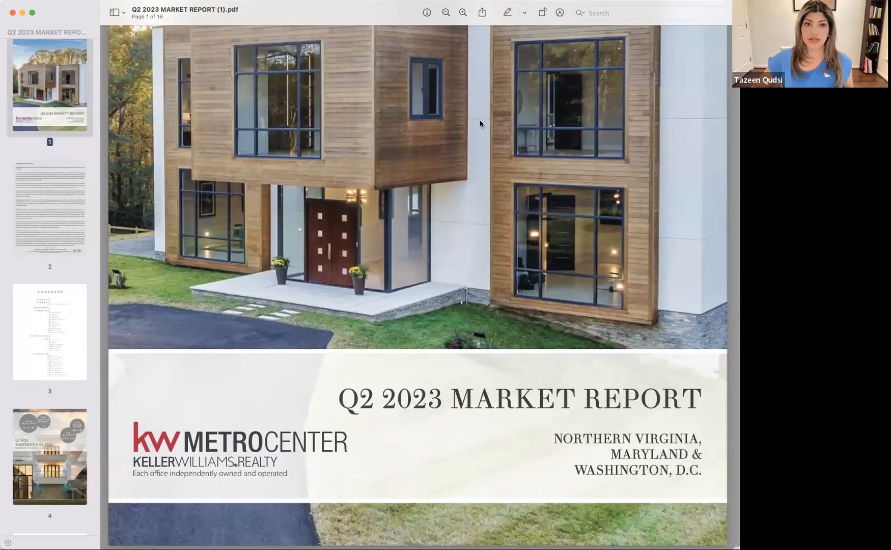
pyautogui.moveTo(493, 296)
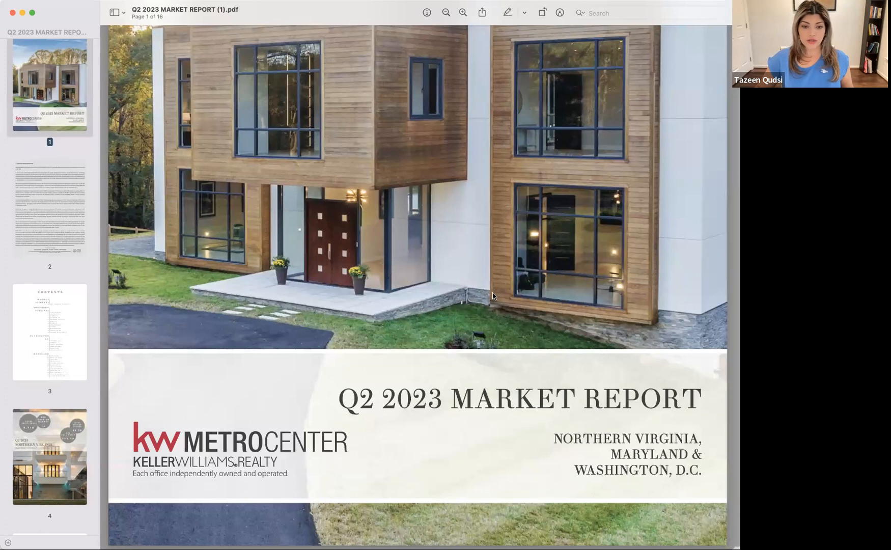
# Scroll from the report cover down to the broker's message on page 2
pyautogui.scroll(-3)
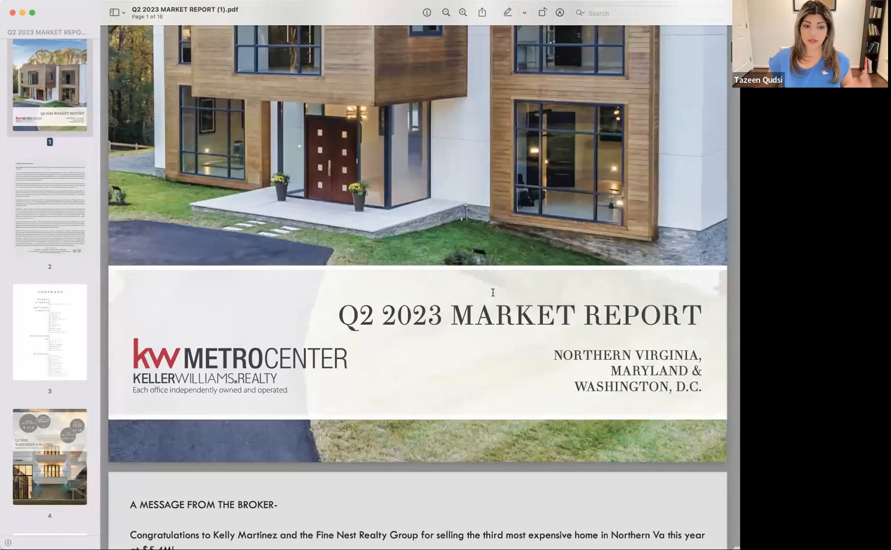
pyautogui.scroll(3)
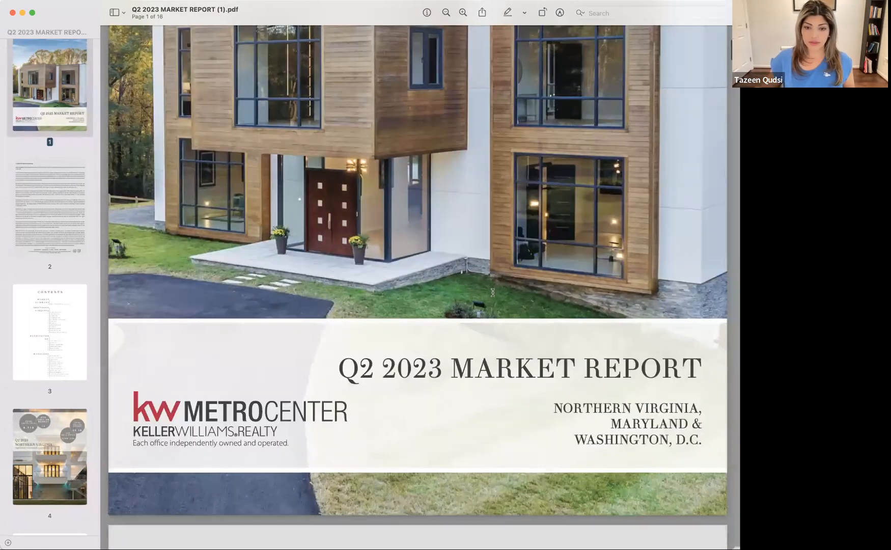
pyautogui.scroll(-3)
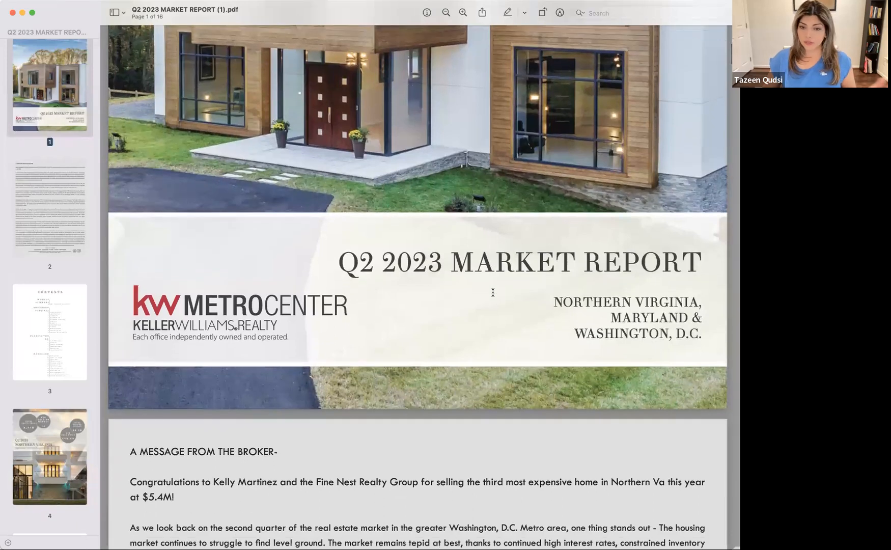
pyautogui.scroll(-3)
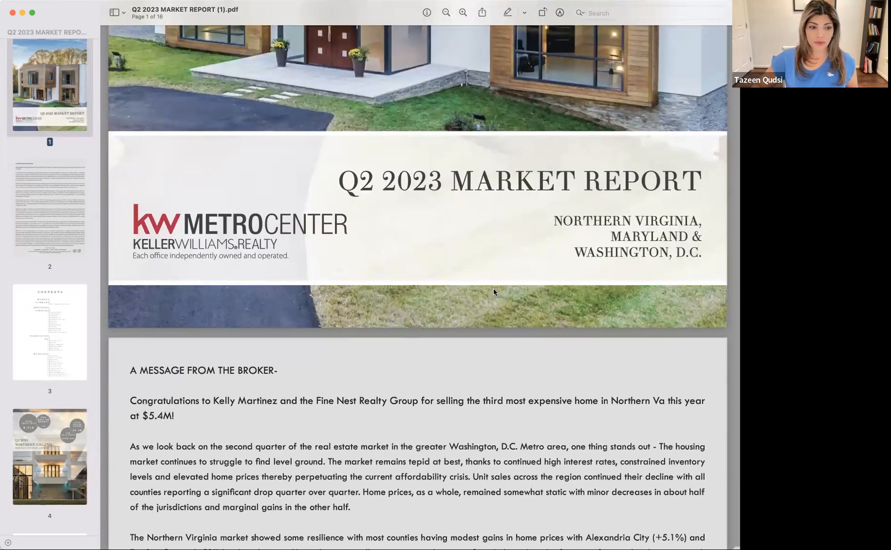
pyautogui.scroll(-3)
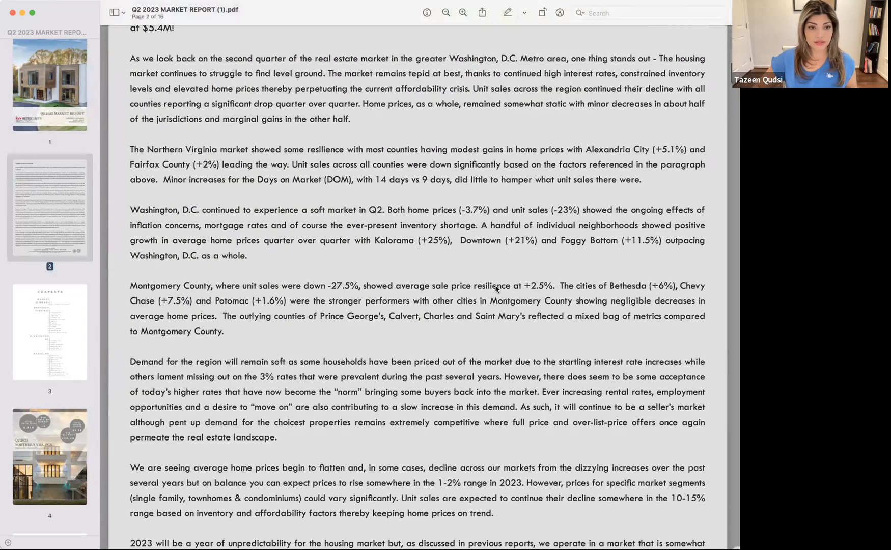
# Scroll past the page 3 contents list to page 4's Northern Virginia units-sold summary
pyautogui.scroll(-3)
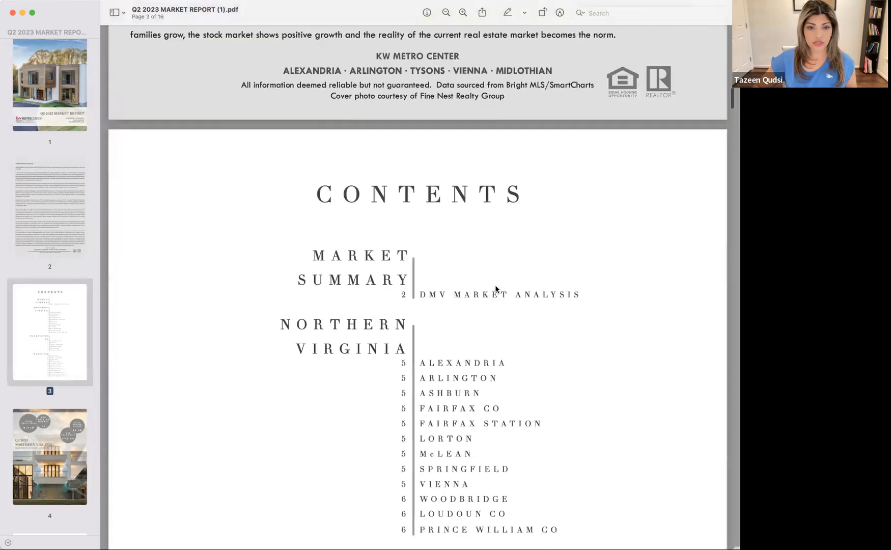
pyautogui.scroll(-3)
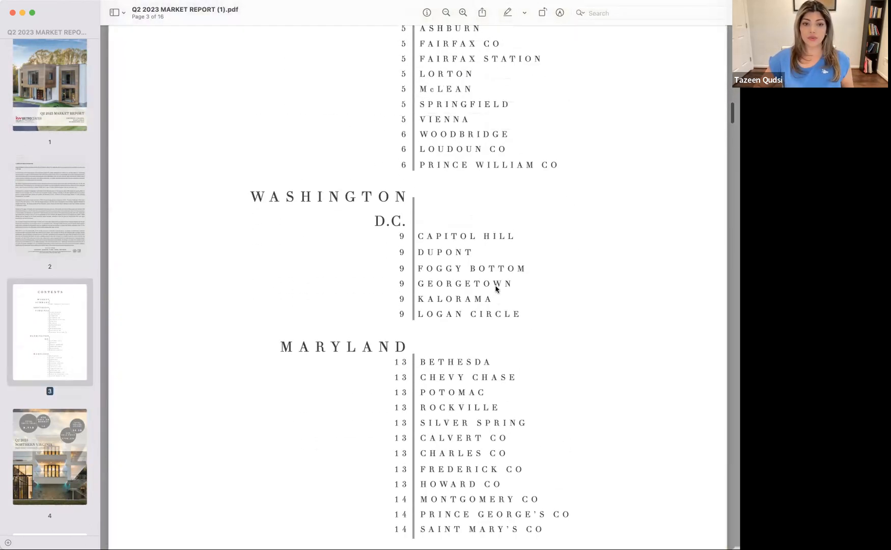
pyautogui.scroll(3)
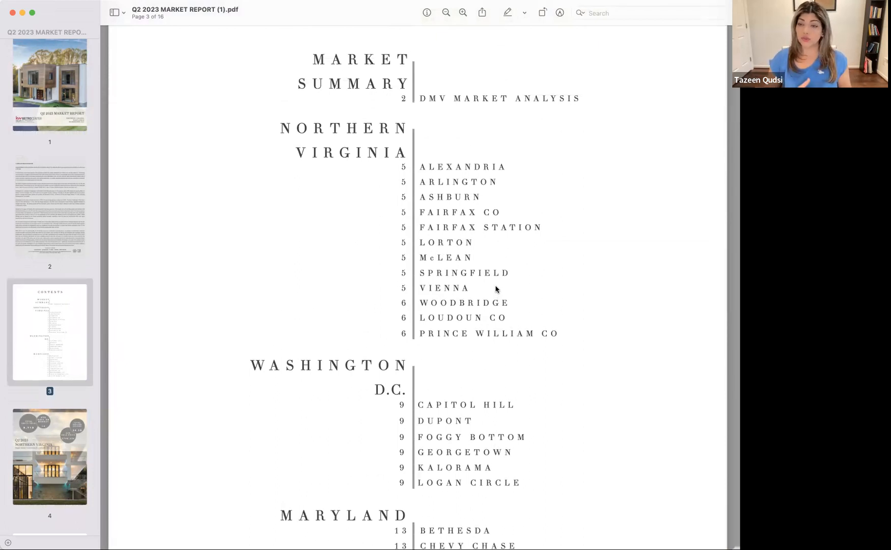
pyautogui.scroll(-3)
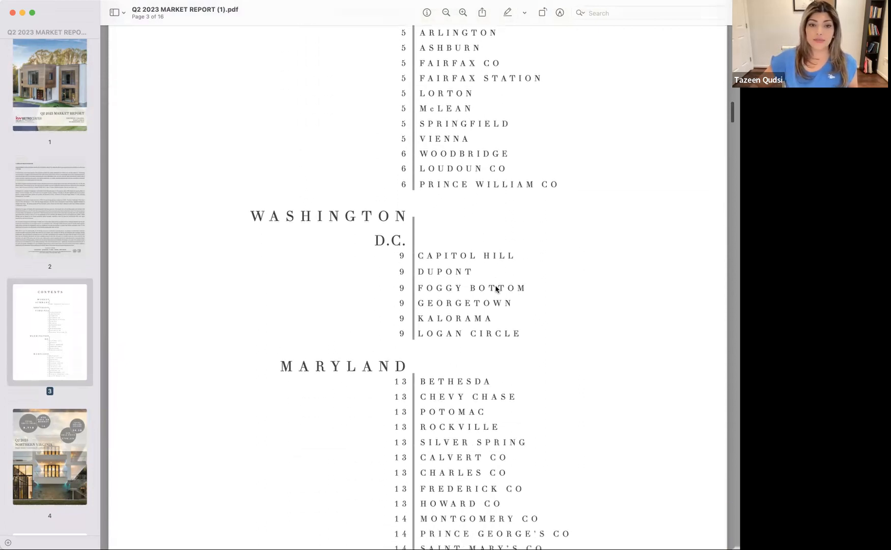
pyautogui.scroll(3)
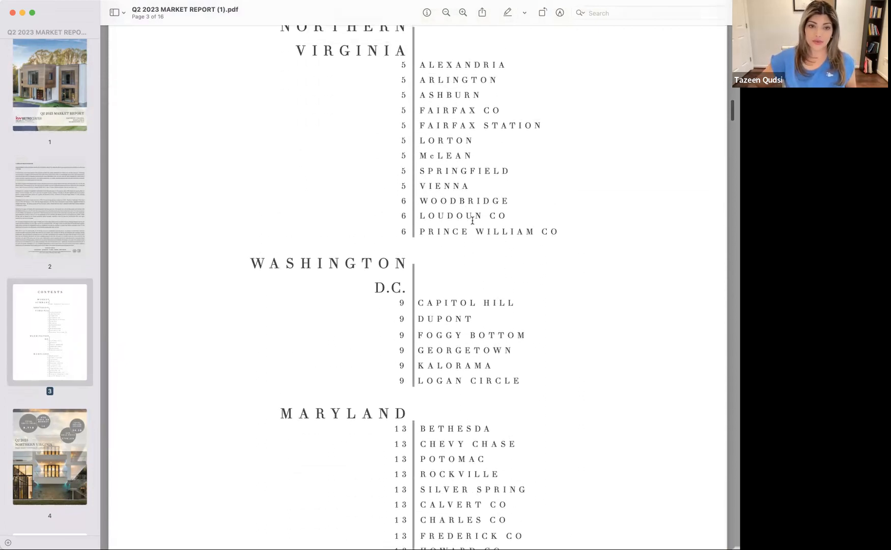
pyautogui.scroll(-3)
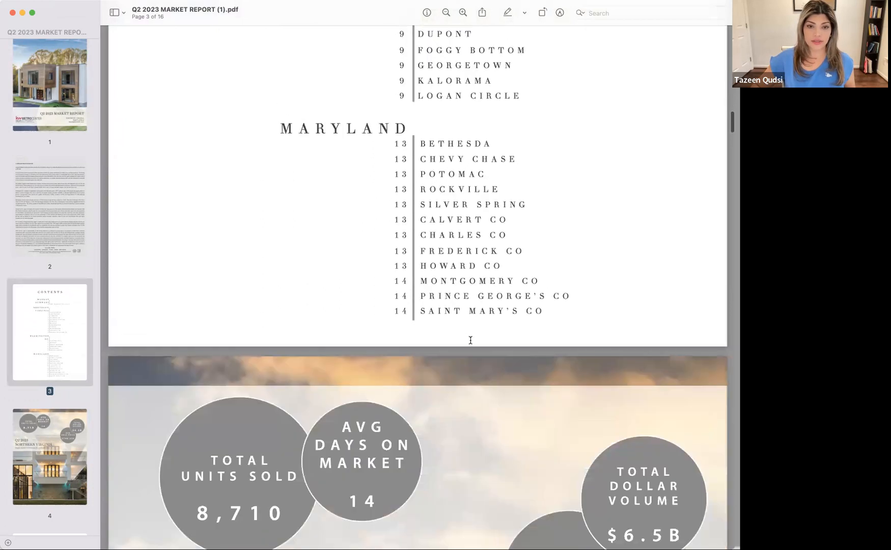
pyautogui.scroll(-3)
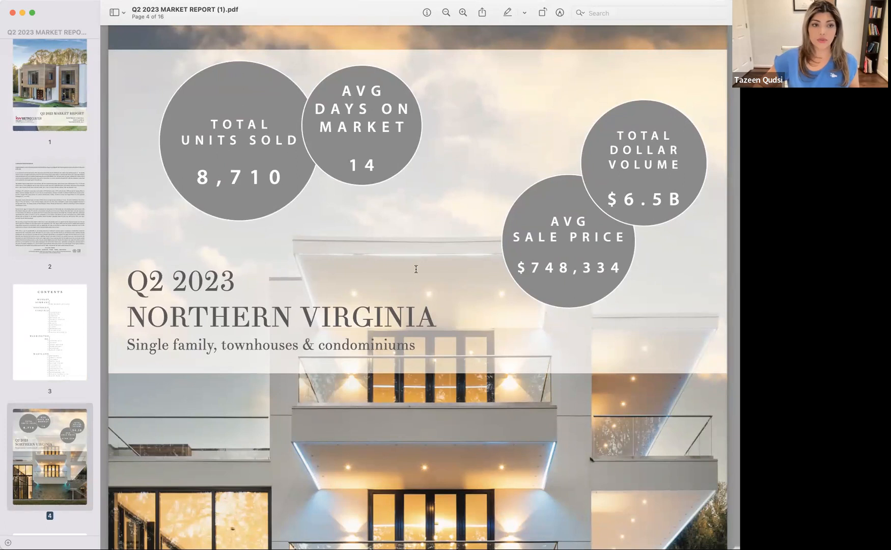
pyautogui.moveTo(337, 173)
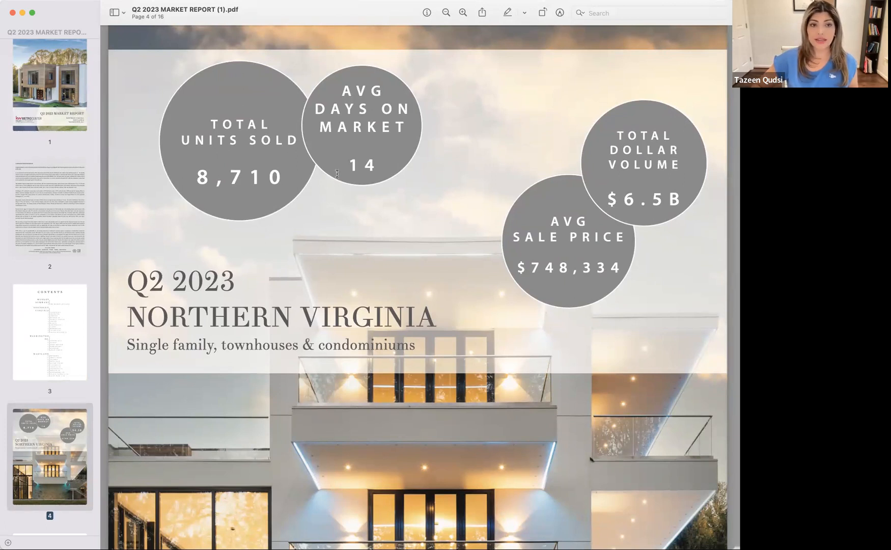
pyautogui.moveTo(397, 202)
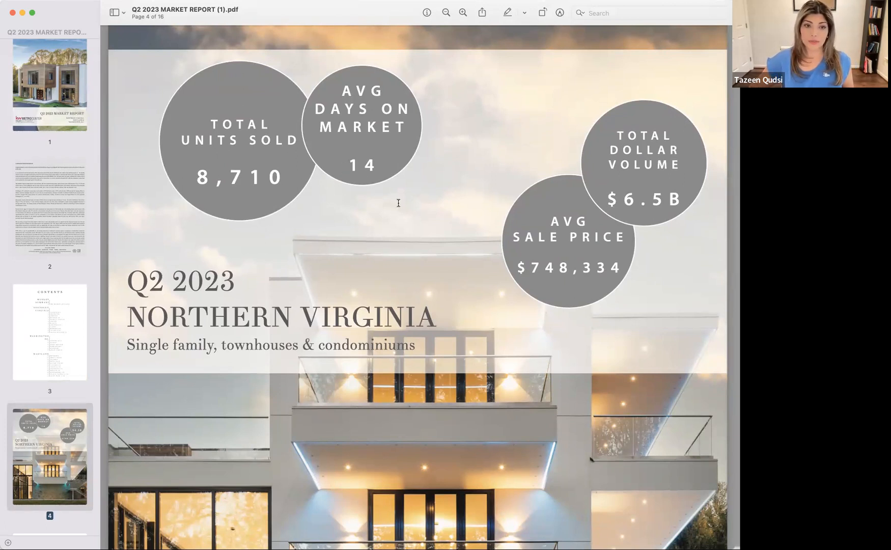
# Scroll past page 4 to the page 5 McLean, Springfield and Vienna tables
pyautogui.scroll(-3)
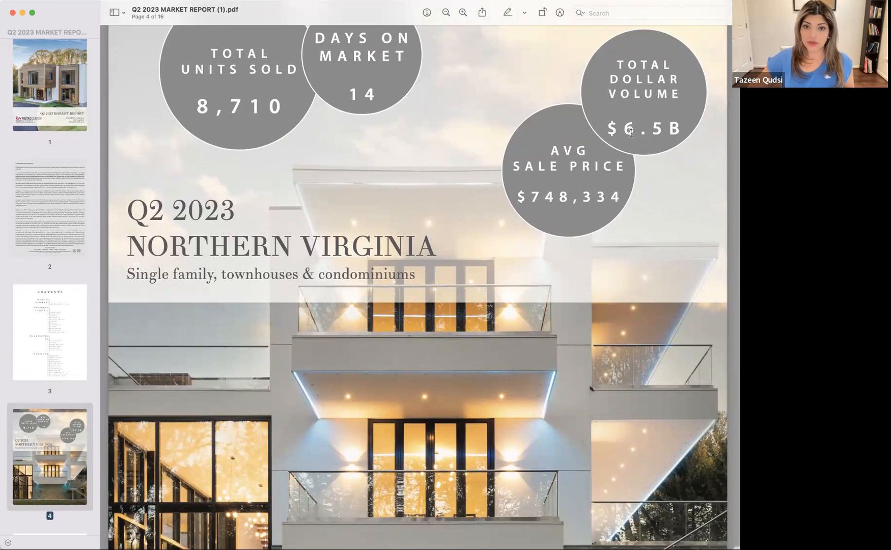
pyautogui.moveTo(623, 195)
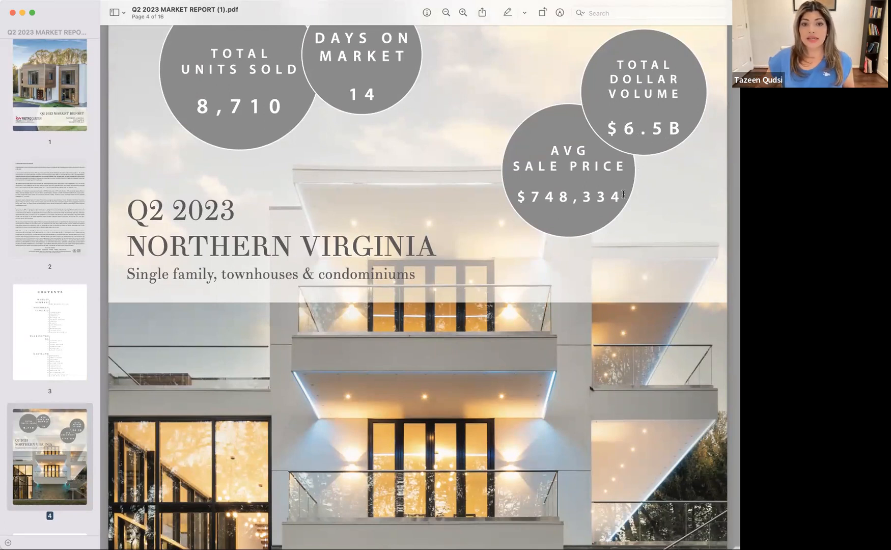
pyautogui.moveTo(533, 203)
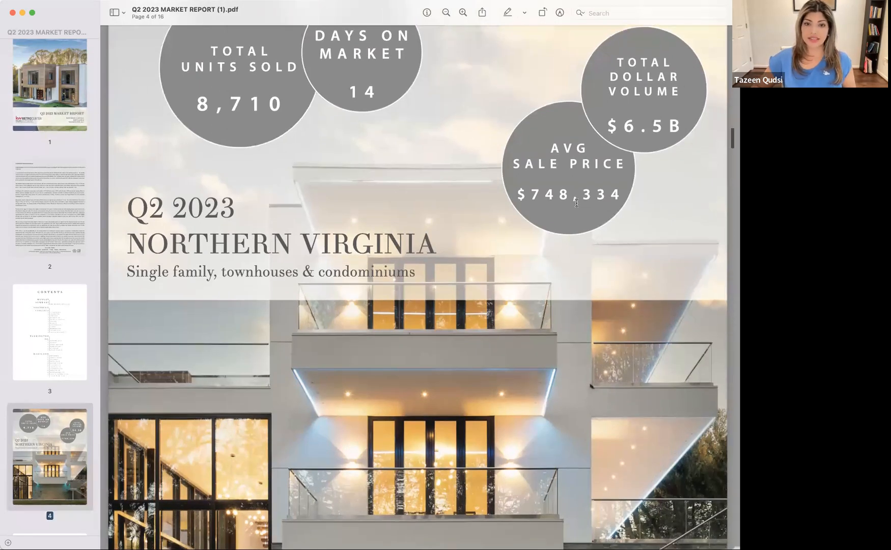
pyautogui.scroll(-3)
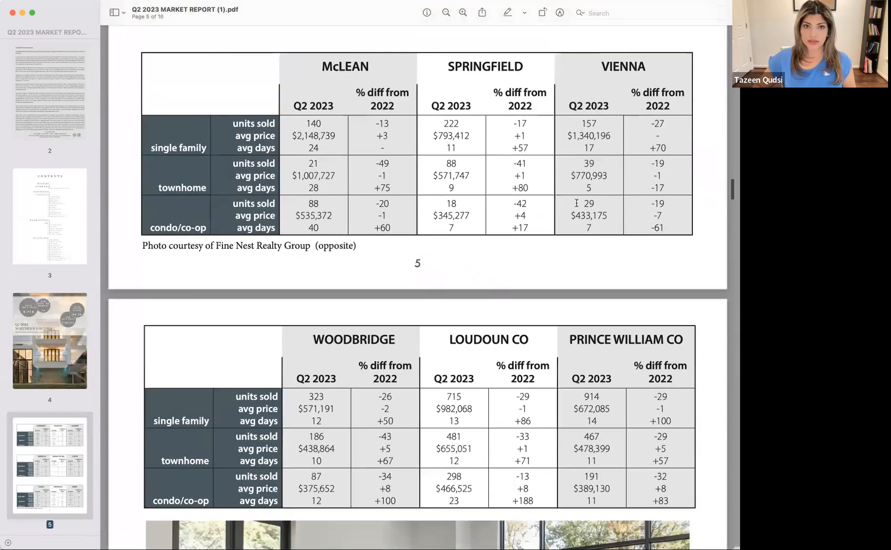
# Scroll through photo pages 6–7 to page 8: 2,151 units, $853,529 average price
pyautogui.scroll(-3)
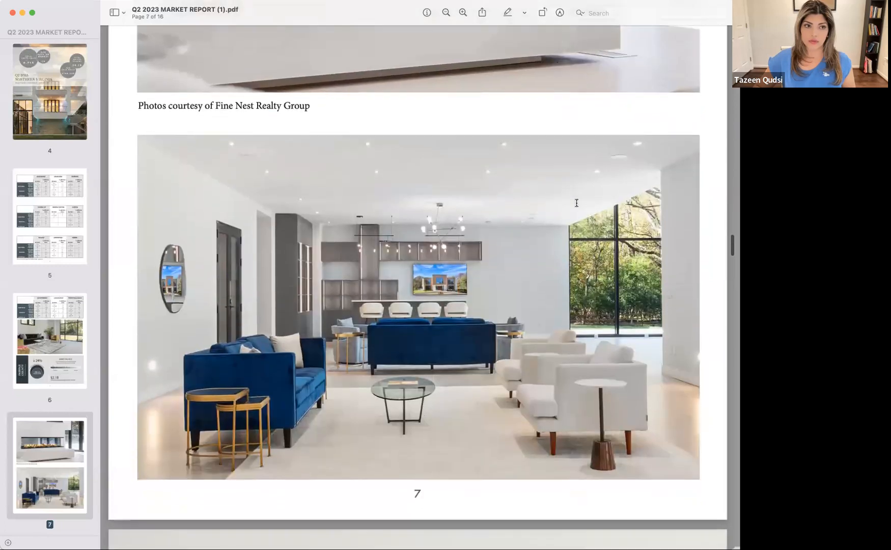
pyautogui.scroll(-3)
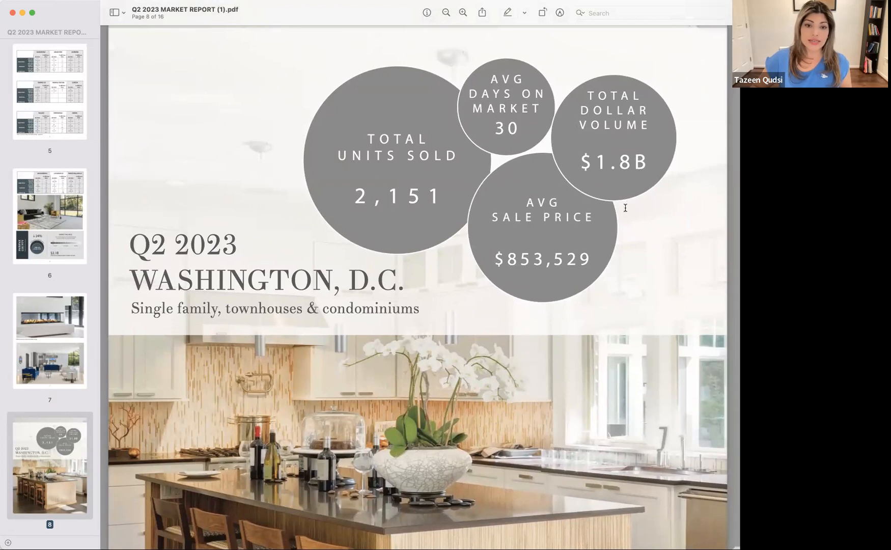
pyautogui.moveTo(597, 267)
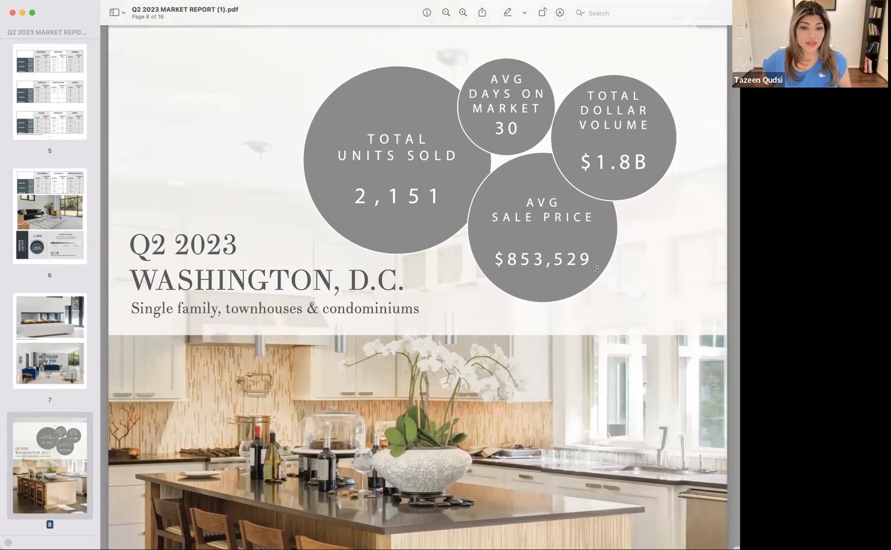
pyautogui.scroll(-3)
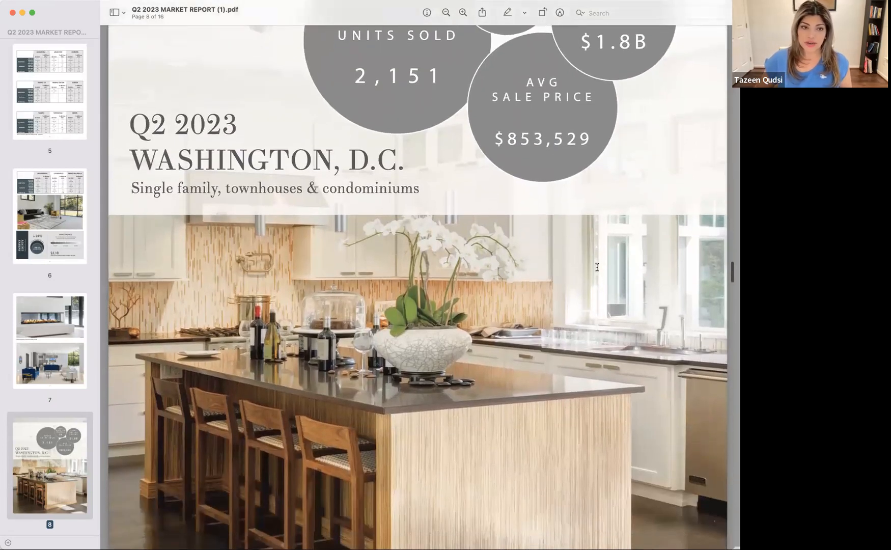
# Scroll to the page 13 county tables, then back up toward page 12's Maryland summary
pyautogui.scroll(-3)
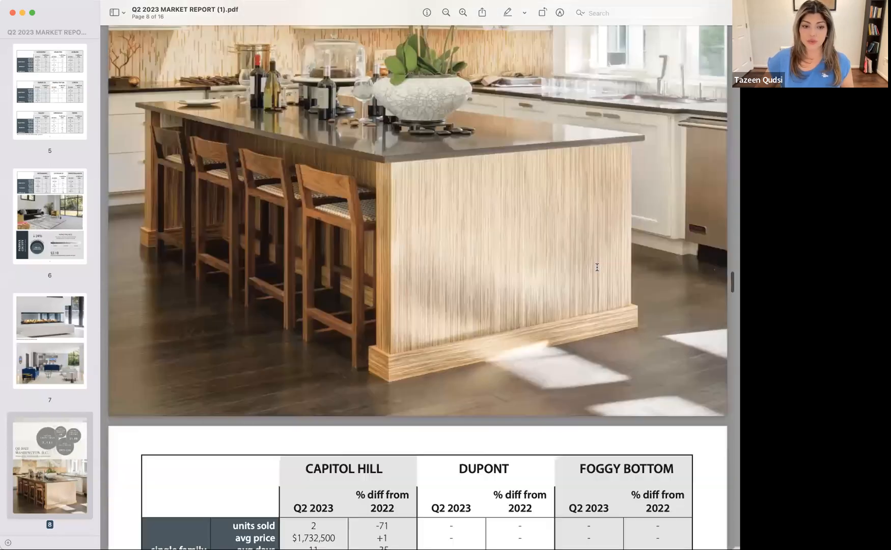
pyautogui.scroll(-3)
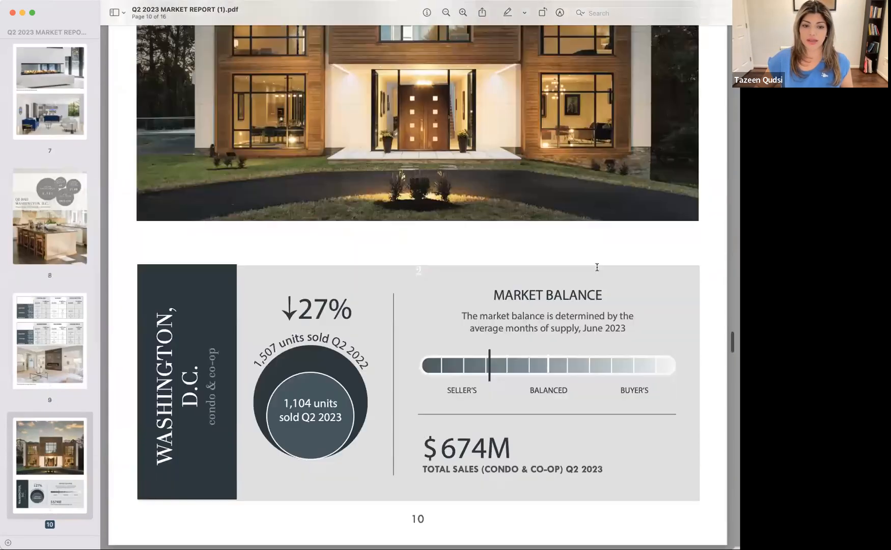
pyautogui.scroll(-3)
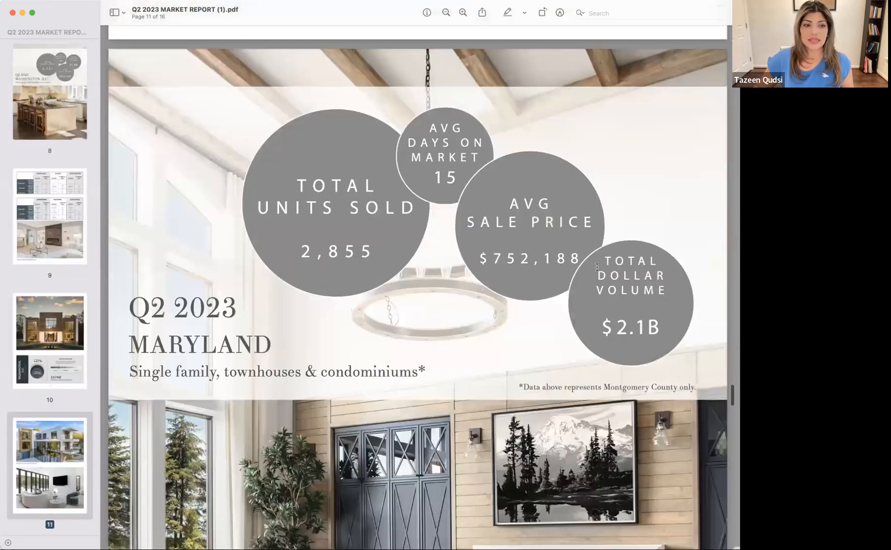
pyautogui.scroll(-3)
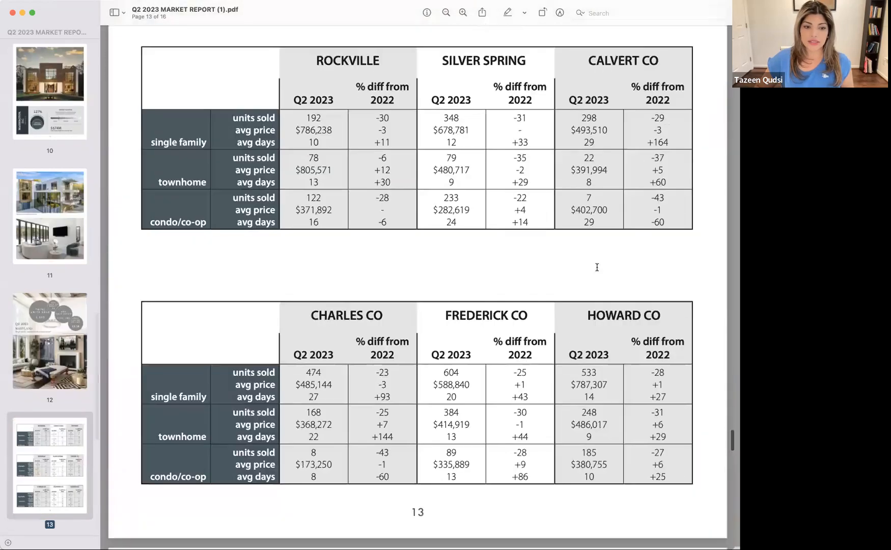
pyautogui.click(50, 341)
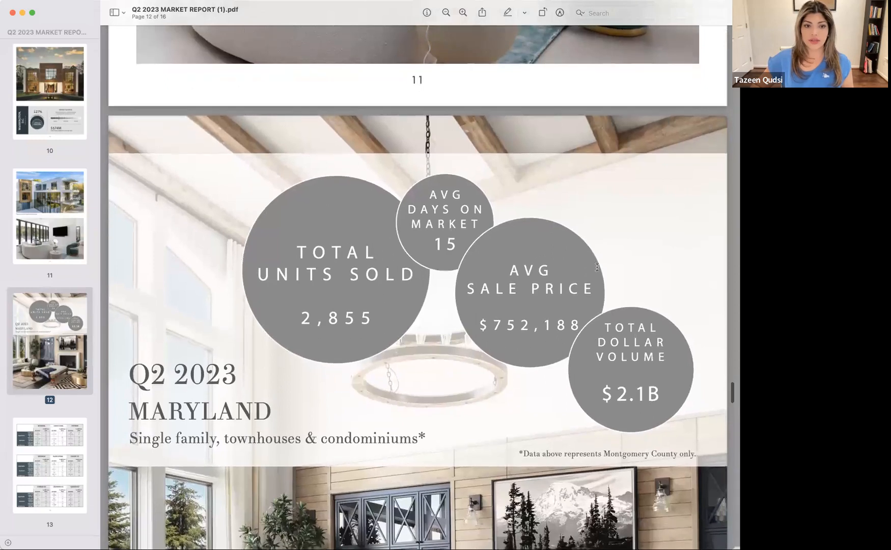
pyautogui.scroll(-3)
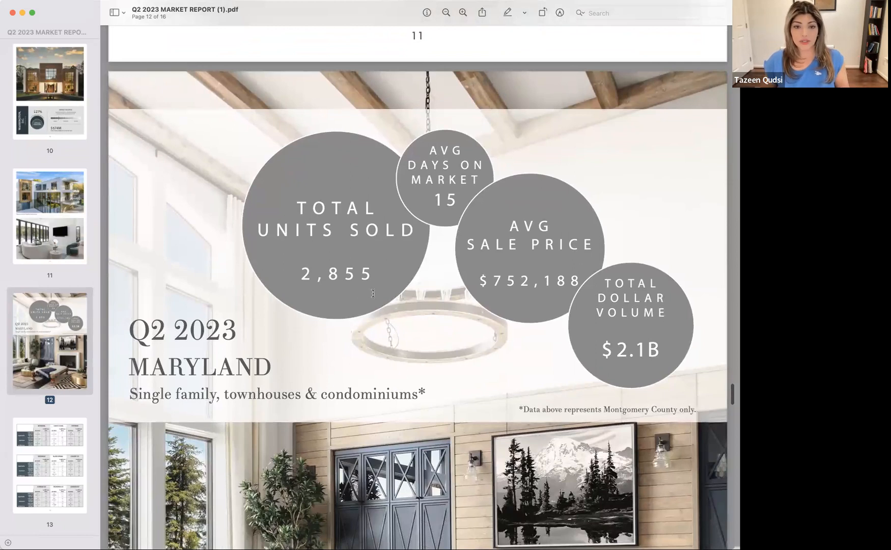
pyautogui.moveTo(494, 240)
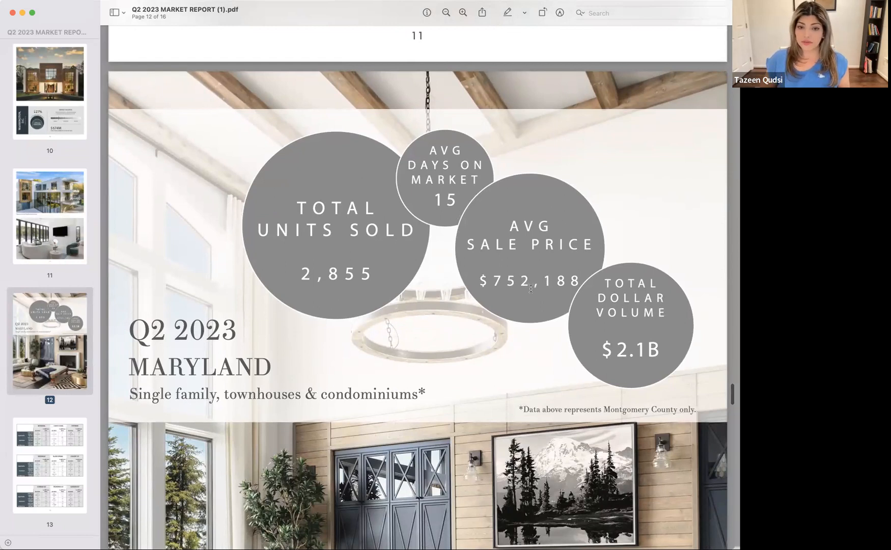
pyautogui.moveTo(625, 348)
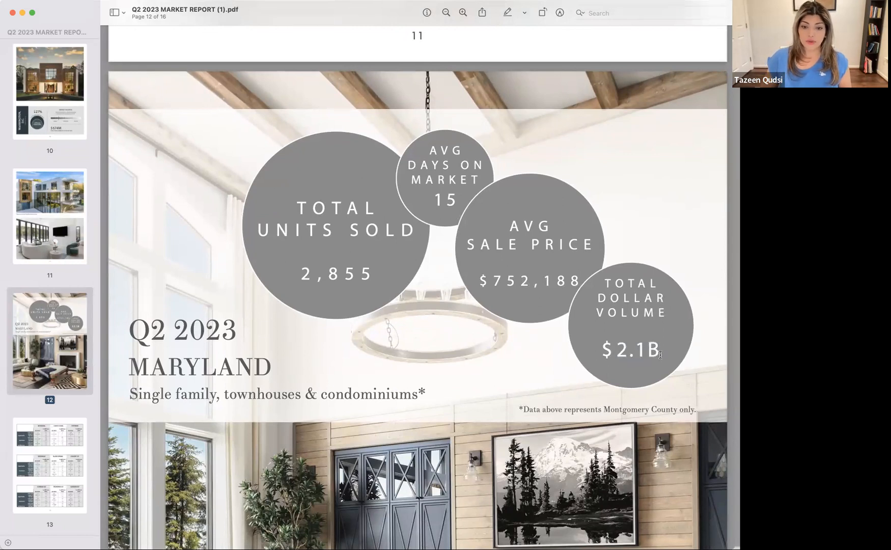
pyautogui.scroll(3)
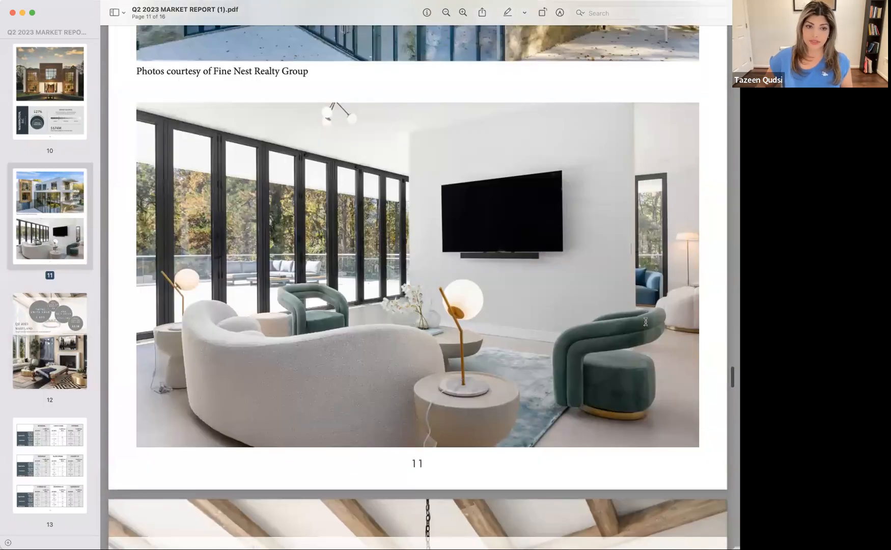
# Scroll up from page 11 to page 5's Alexandria, Arlington and Fairfax tables
pyautogui.scroll(3)
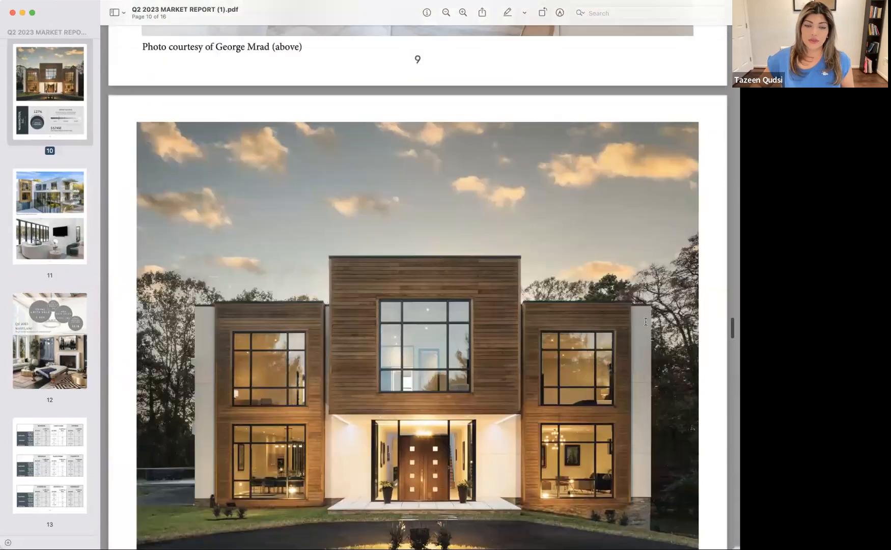
pyautogui.scroll(3)
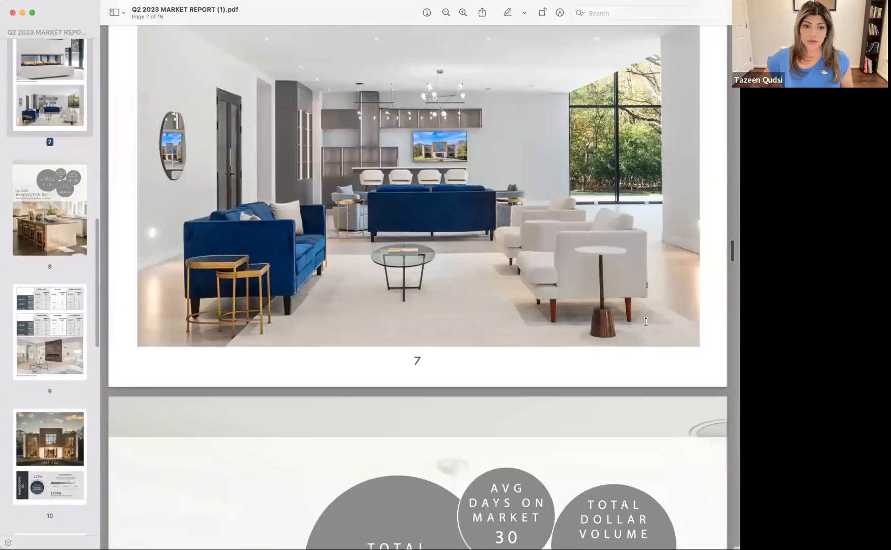
pyautogui.scroll(3)
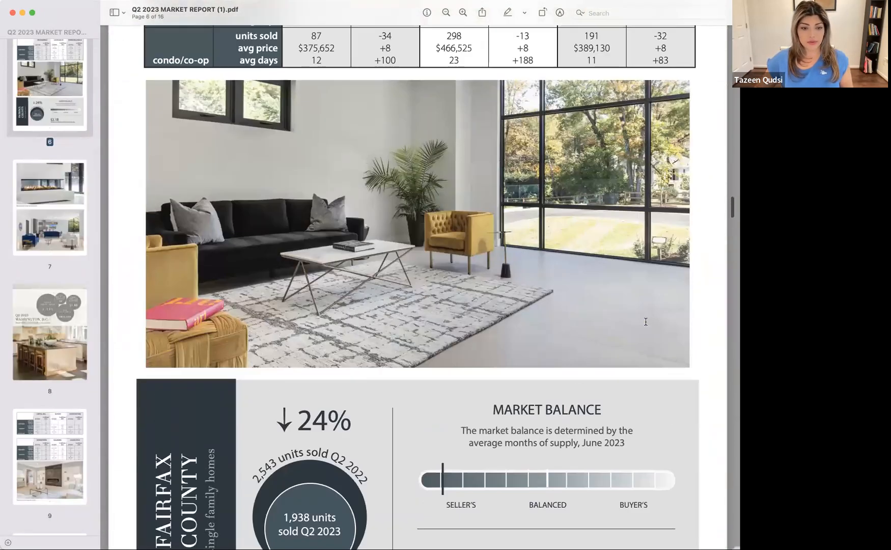
pyautogui.scroll(3)
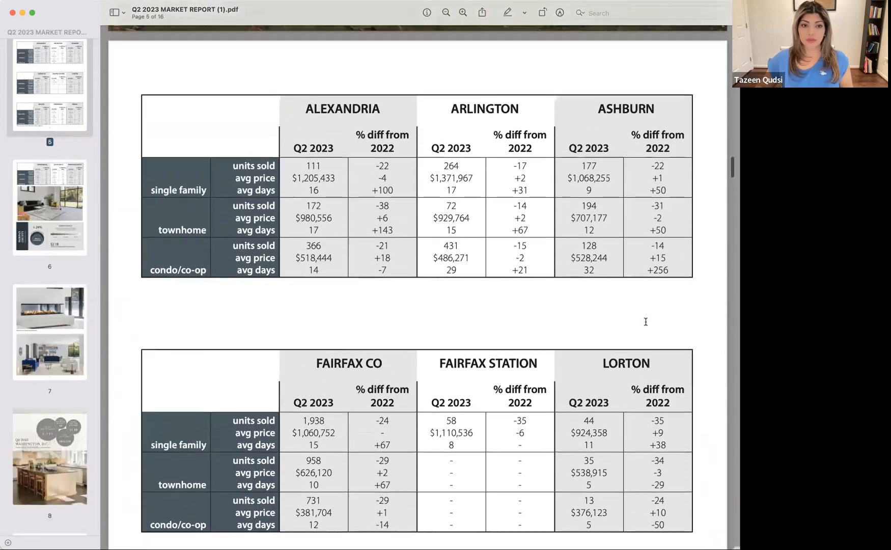
pyautogui.scroll(3)
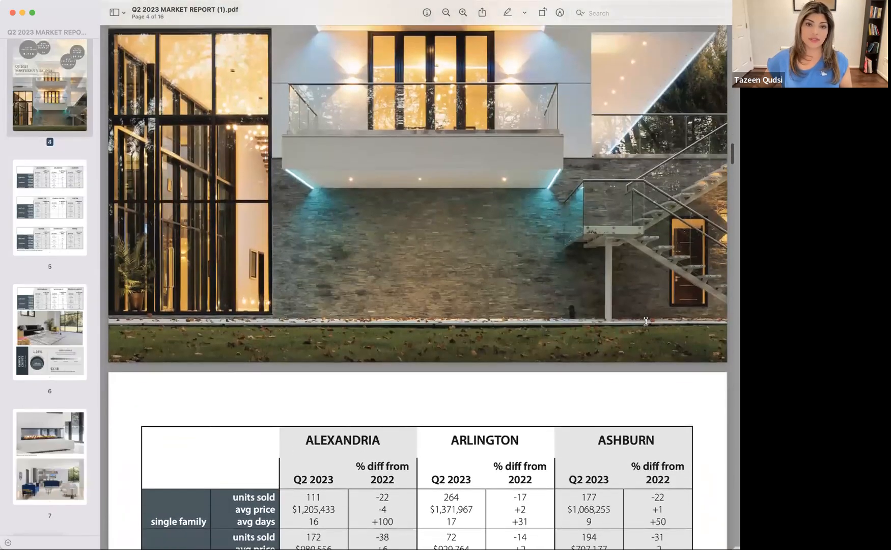
pyautogui.scroll(-3)
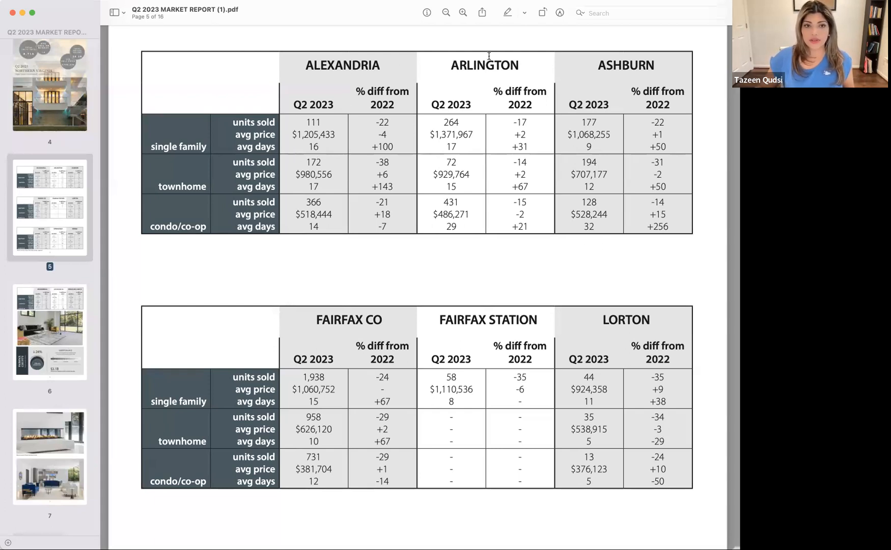
pyautogui.moveTo(301, 67)
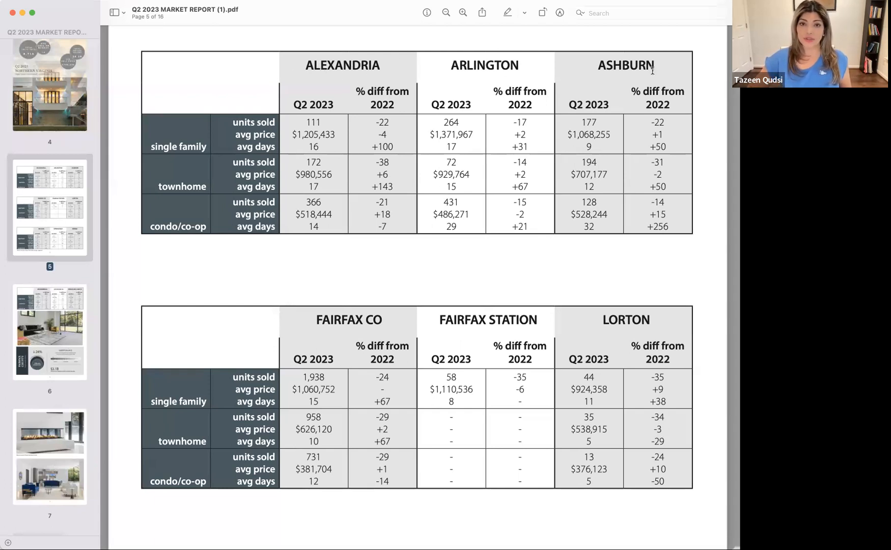
pyautogui.moveTo(221, 200)
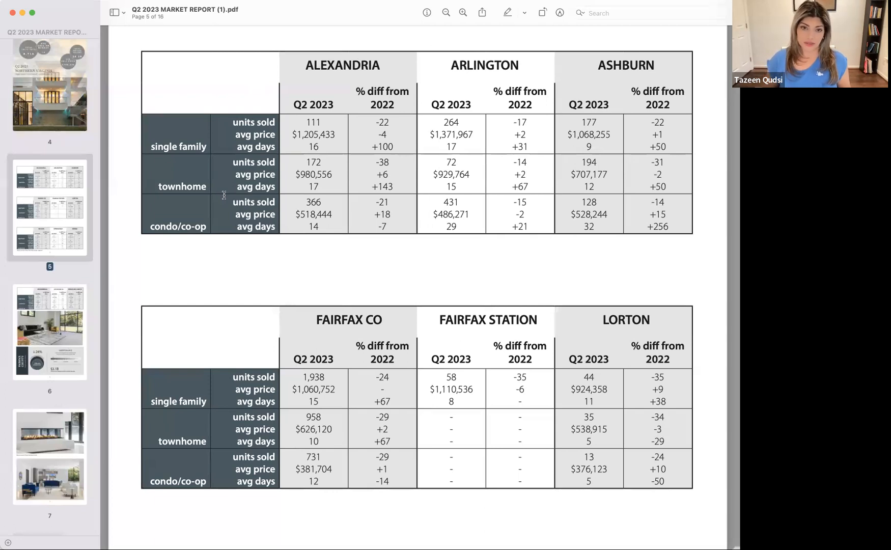
pyautogui.scroll(3)
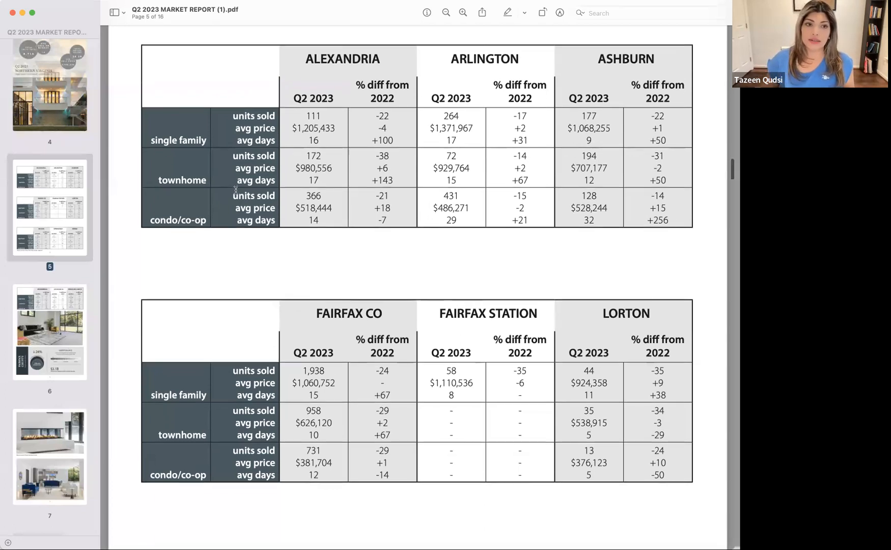
pyautogui.scroll(3)
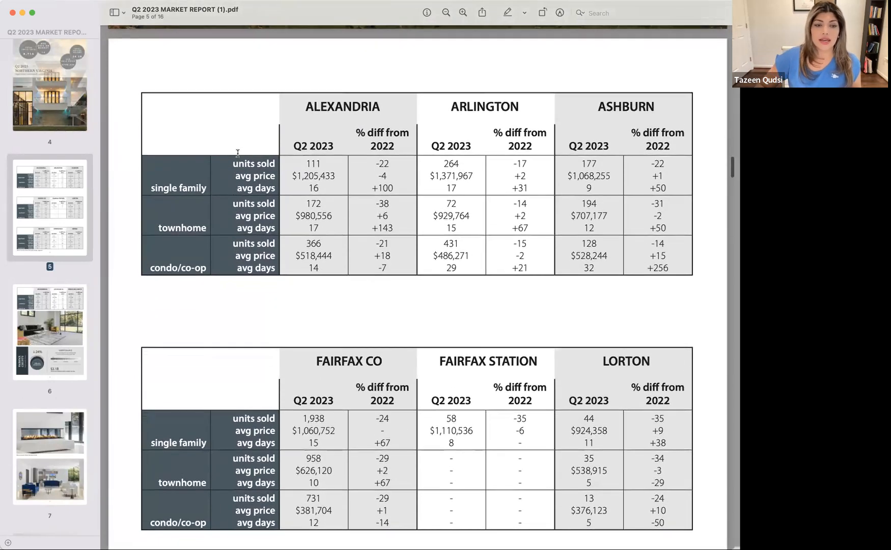
pyautogui.moveTo(179, 175)
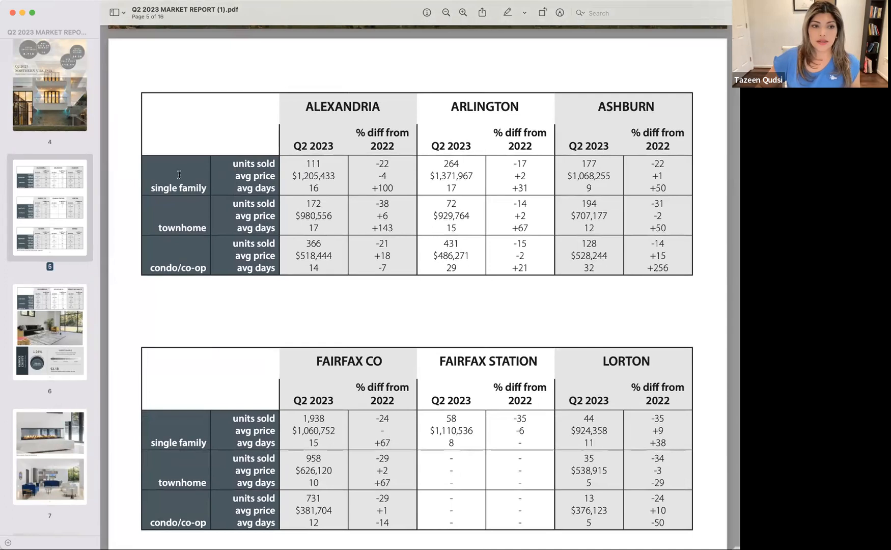
pyautogui.moveTo(165, 260)
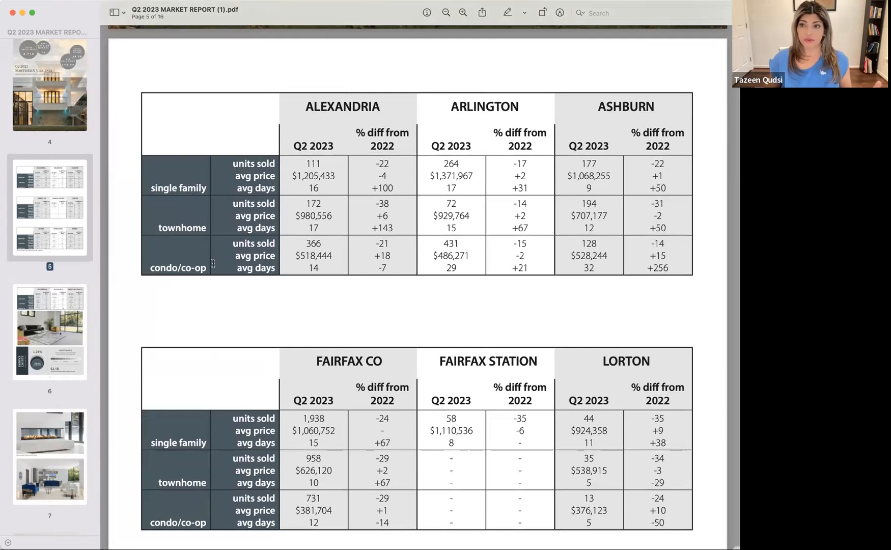
pyautogui.moveTo(226, 208)
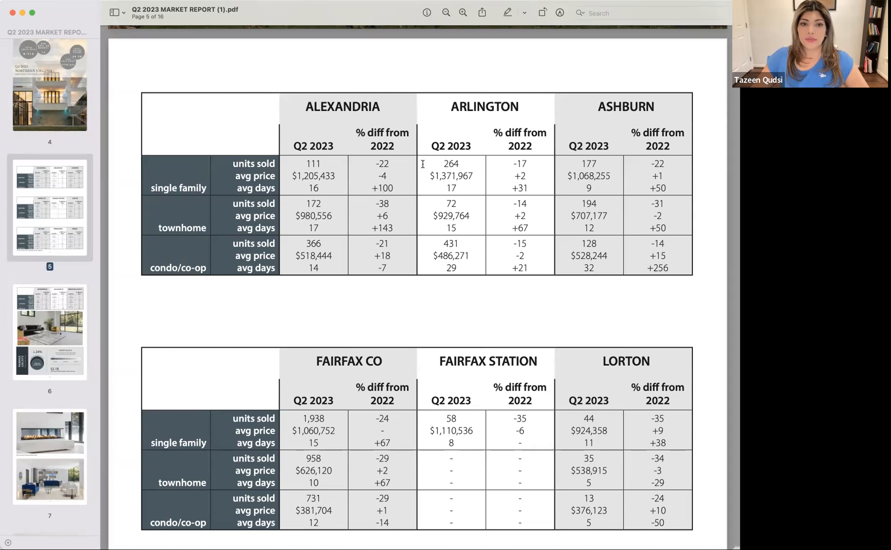
pyautogui.moveTo(480, 167)
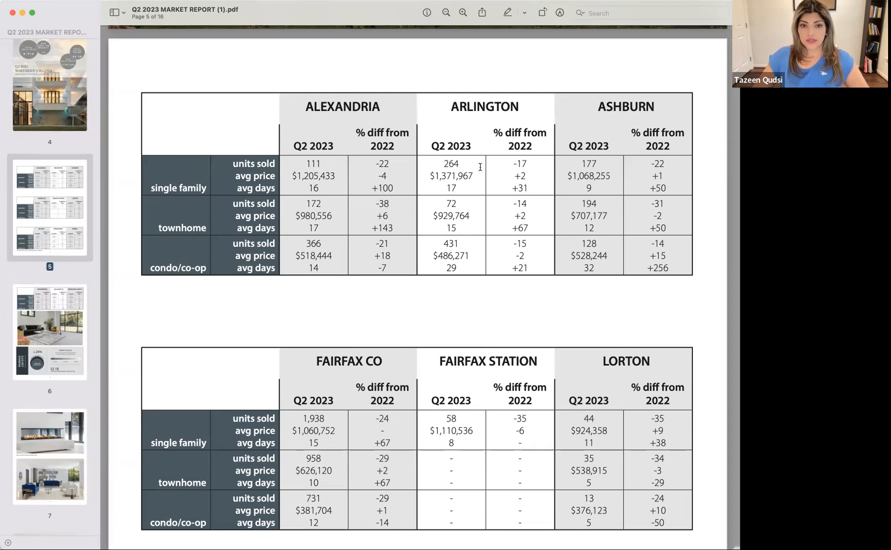
pyautogui.moveTo(509, 180)
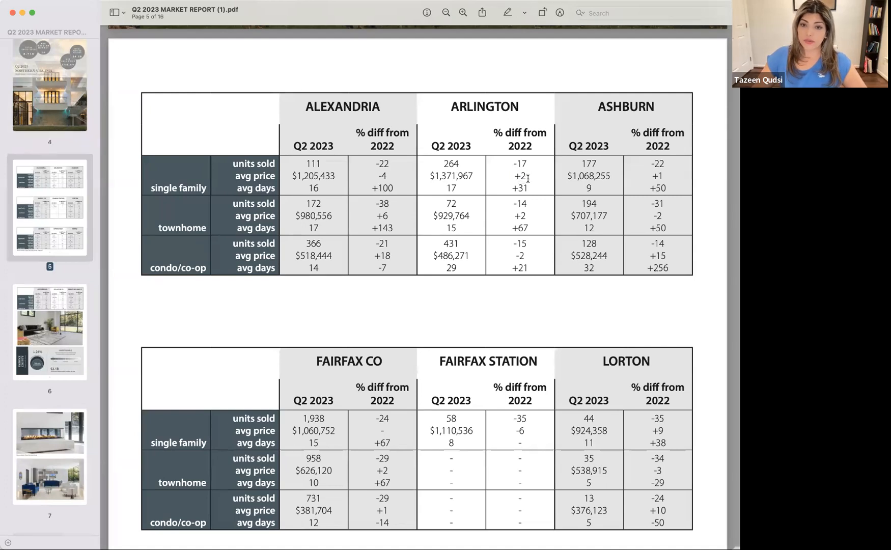
pyautogui.moveTo(513, 191)
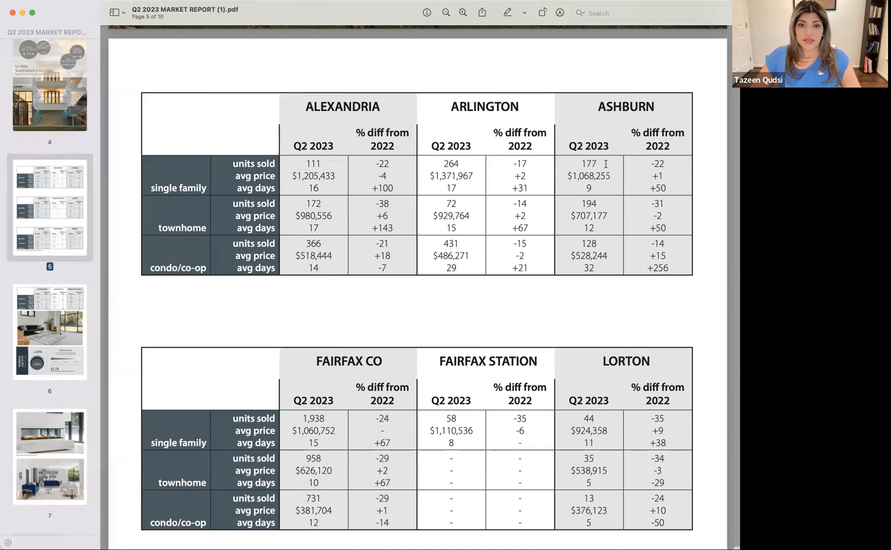
pyautogui.moveTo(605, 167)
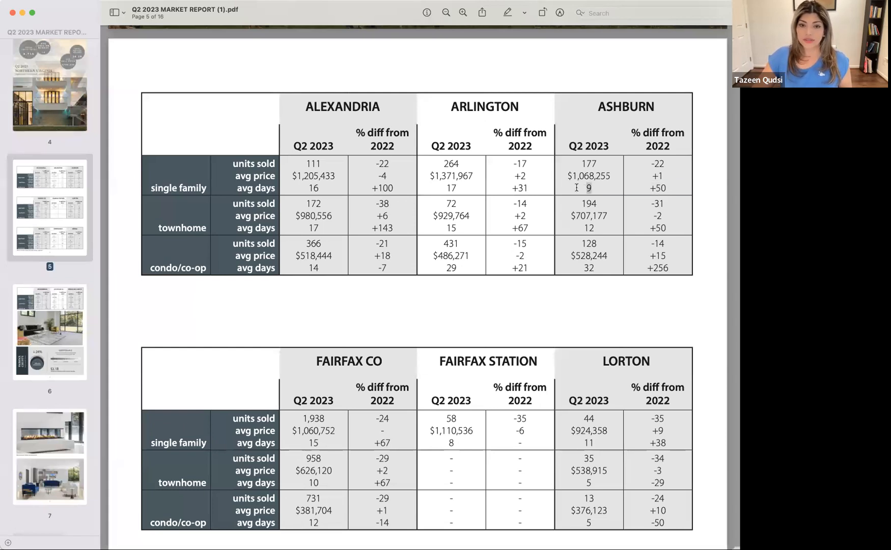
pyautogui.moveTo(587, 188)
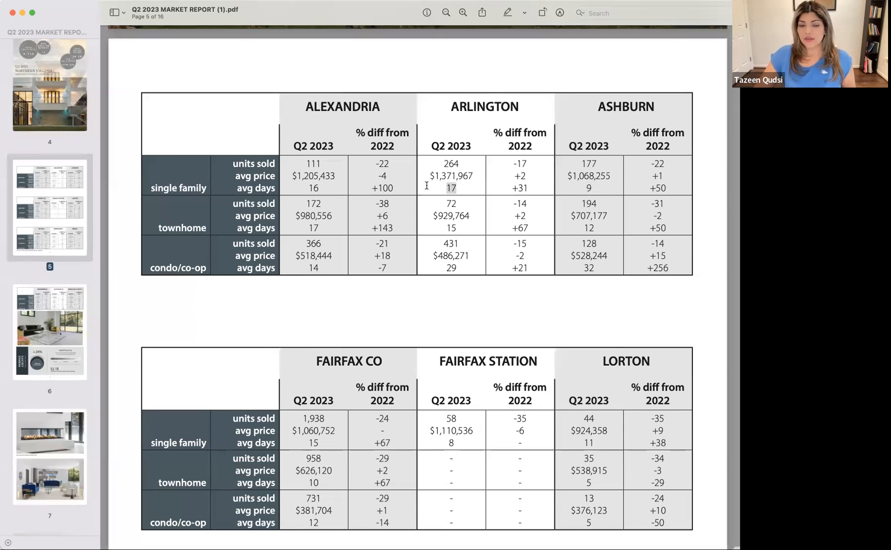
pyautogui.moveTo(301, 185)
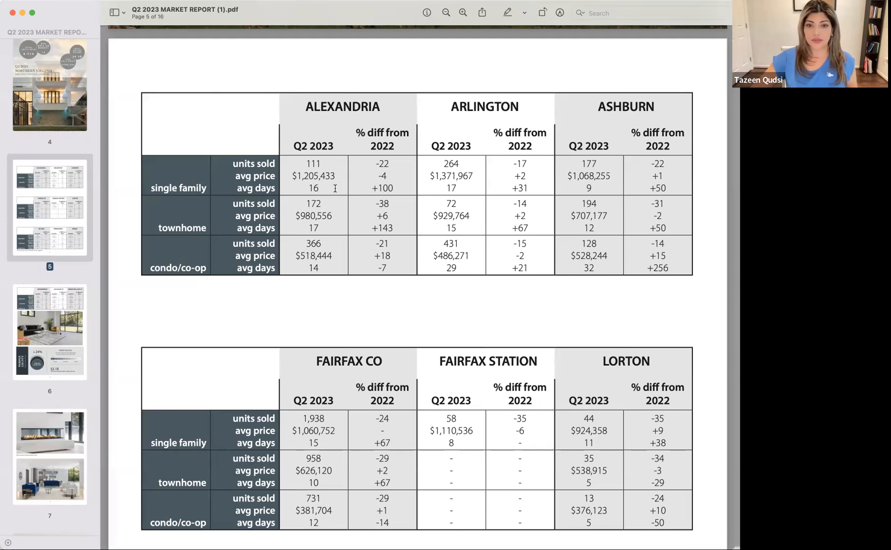
pyautogui.moveTo(498, 177)
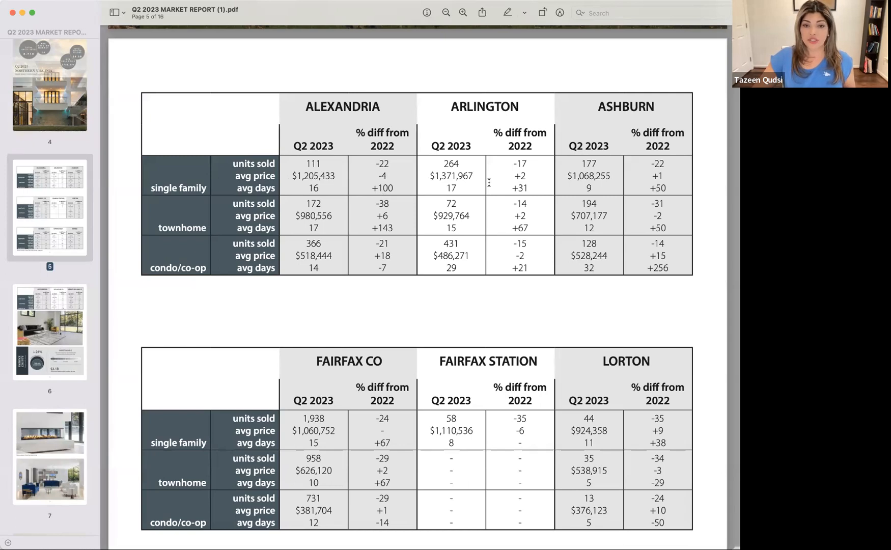
pyautogui.moveTo(398, 189)
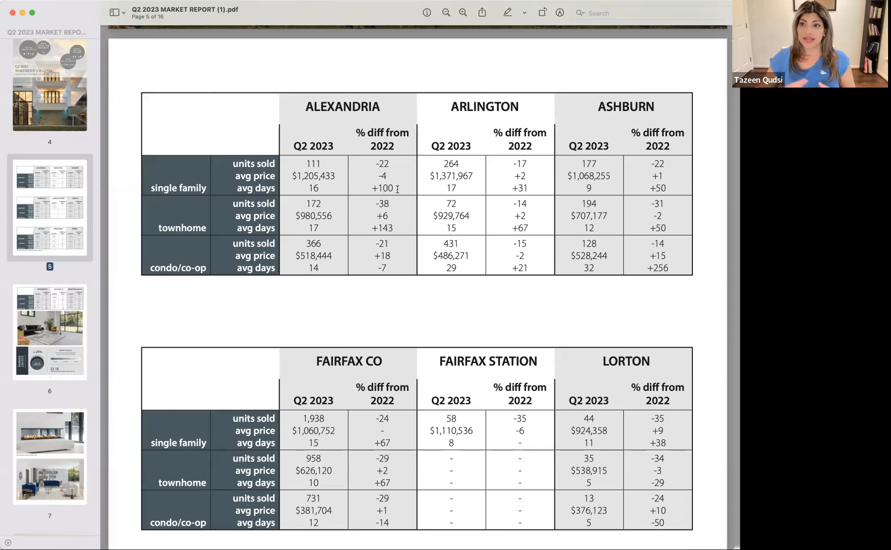